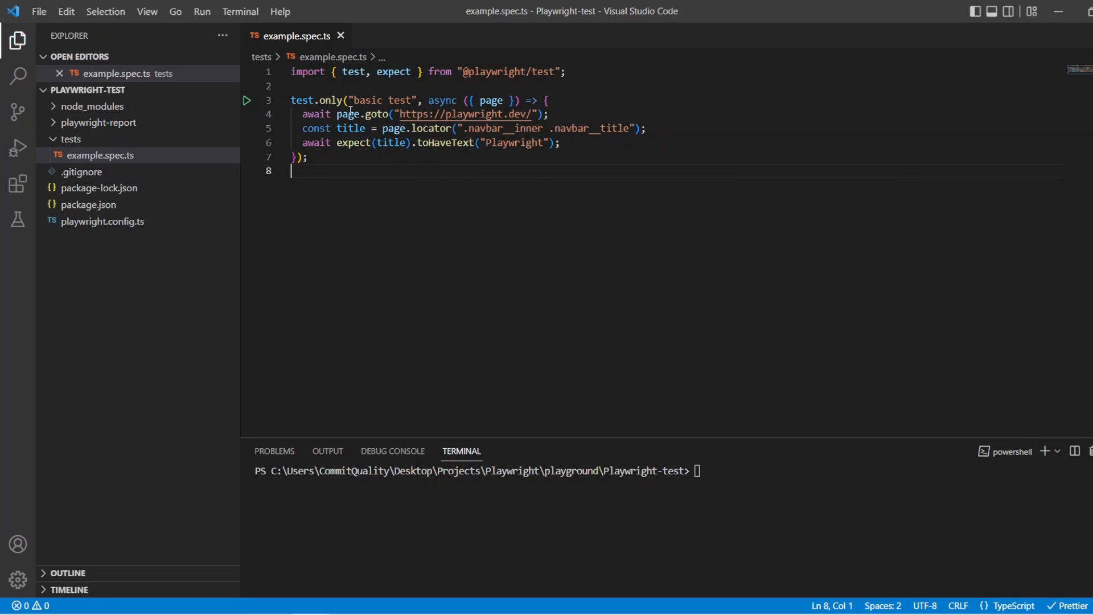
mouse_move(330, 100)
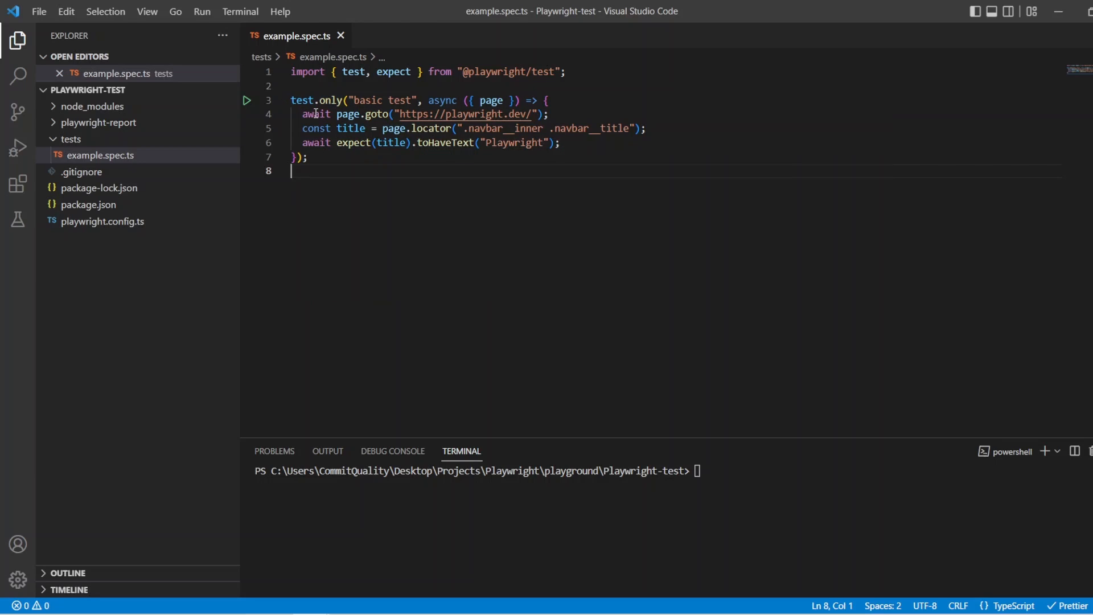
mouse_move(474, 153)
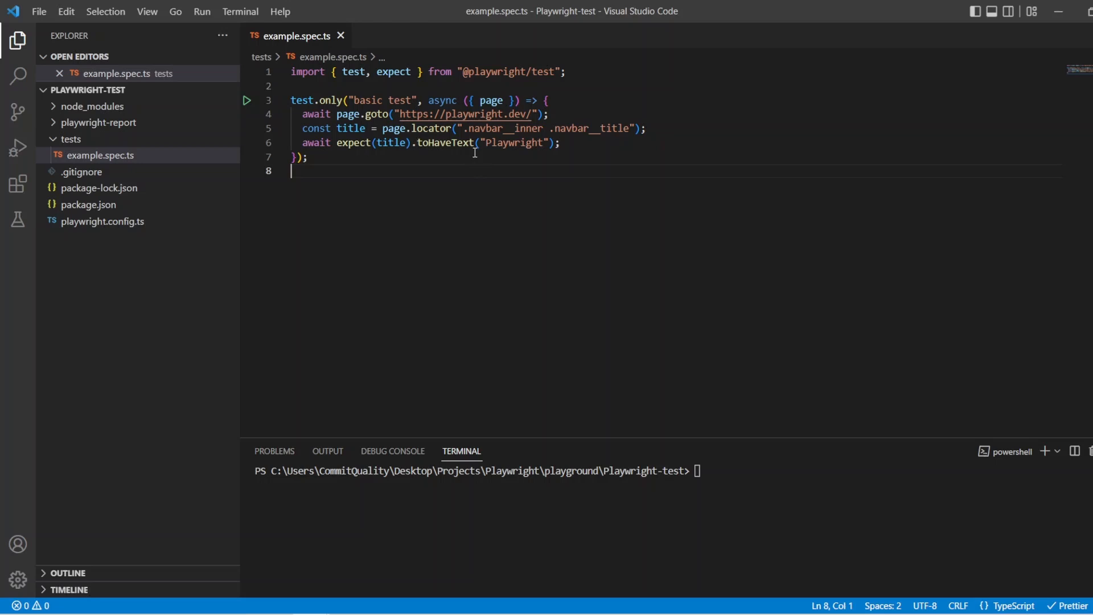
Step: Run npx playwright test --repeat-each 3 so the basic test reports 3 passed with 2 workers
double_click(515, 142)
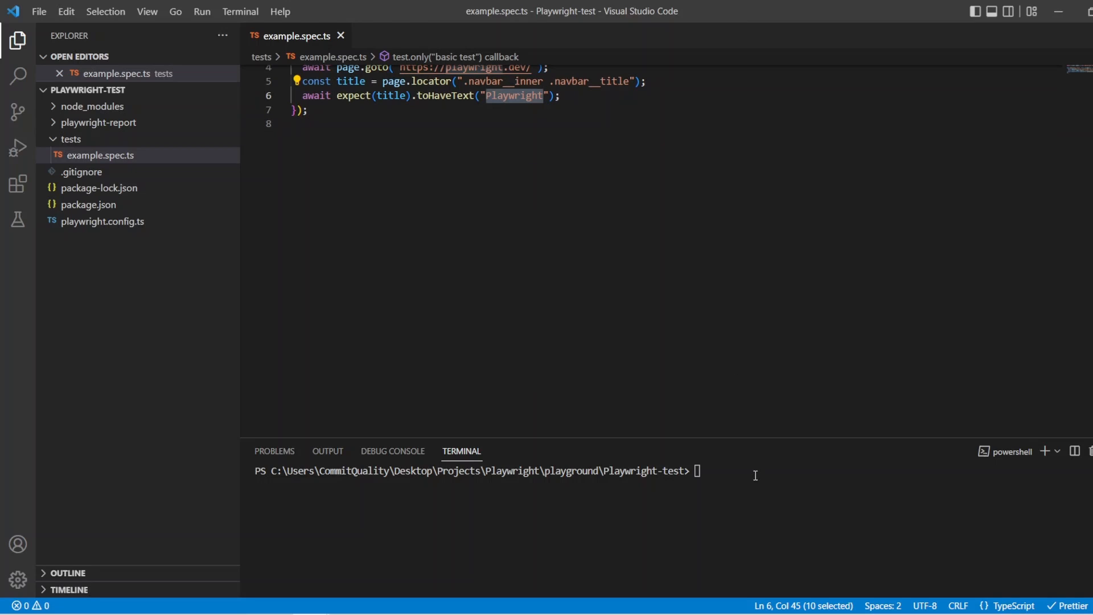
text(np)
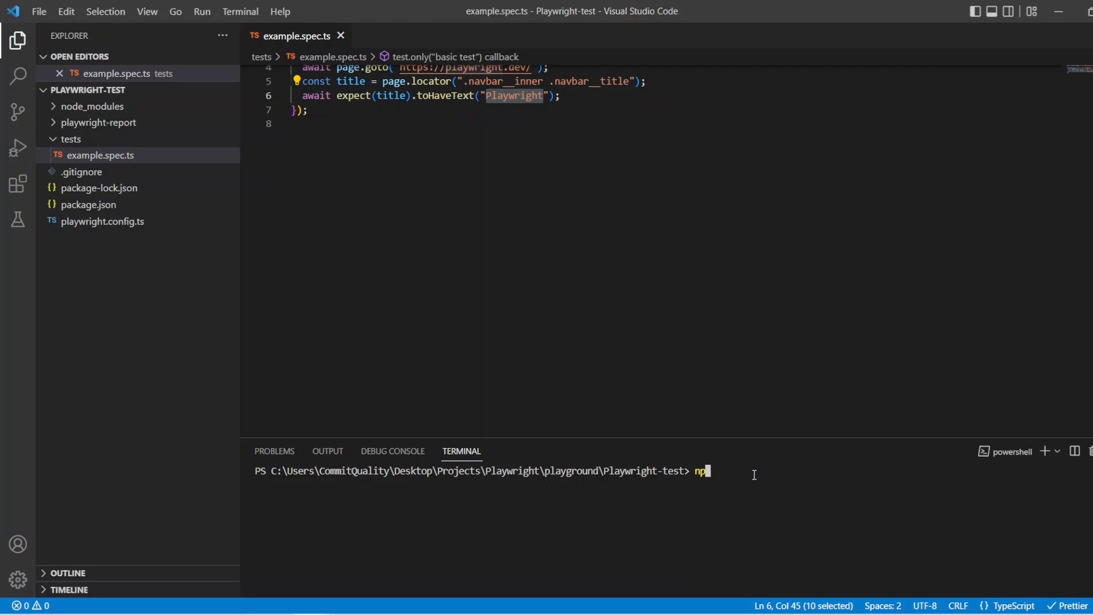
text(x playwrigh t)
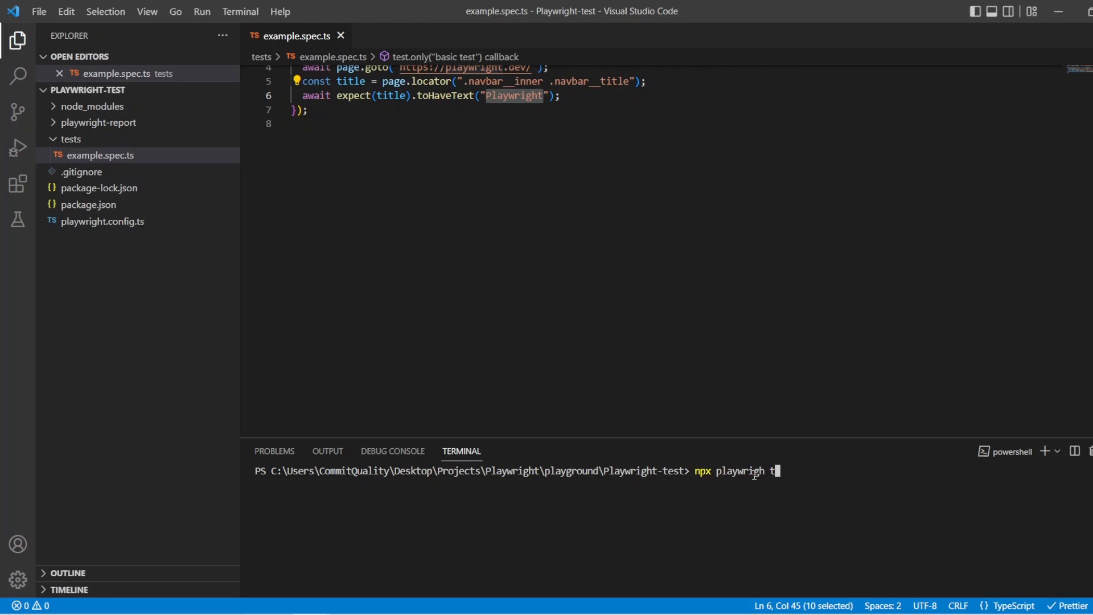
text(est)
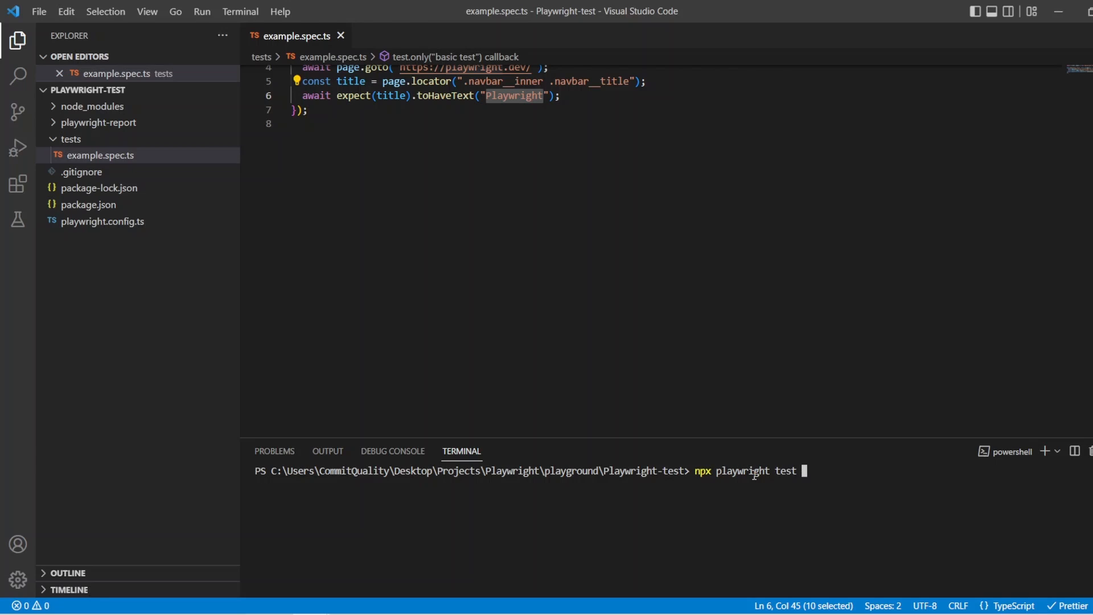
text(--repear-)
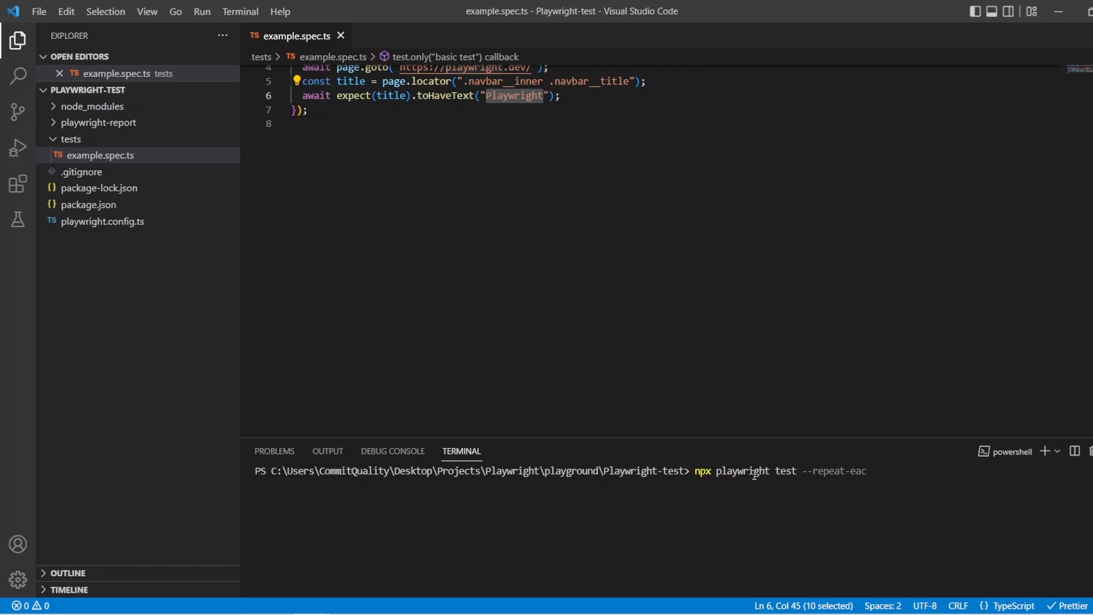
text(h)
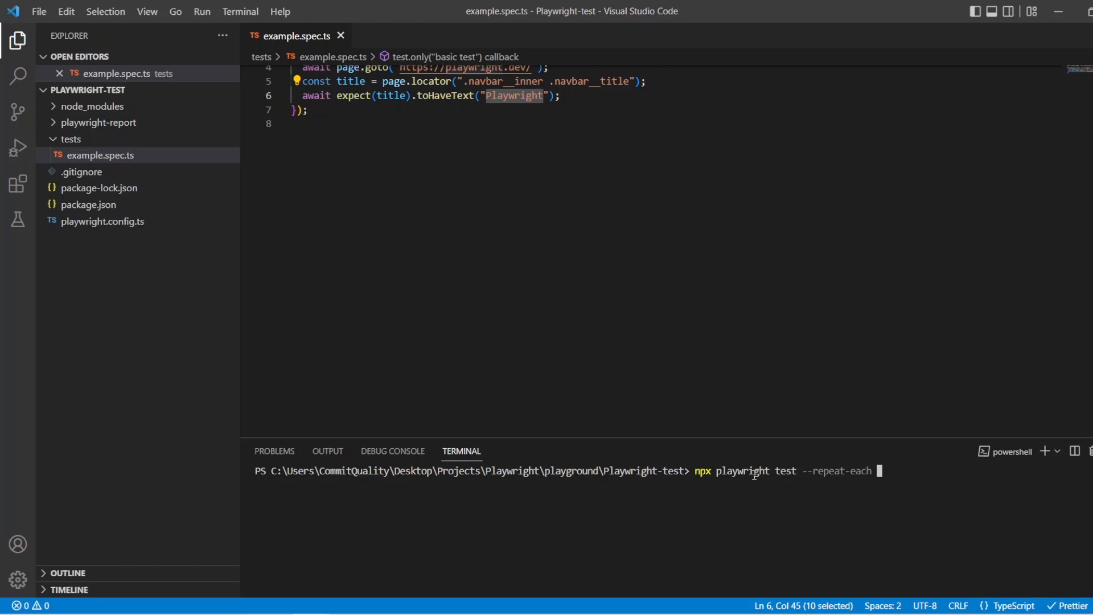
text(3)
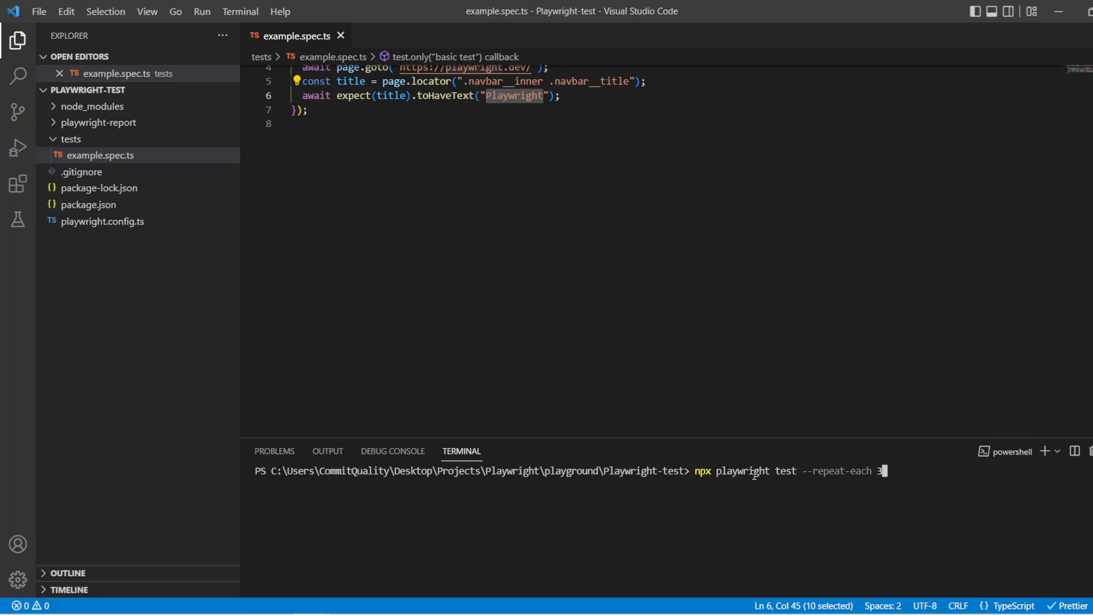
key(enter)
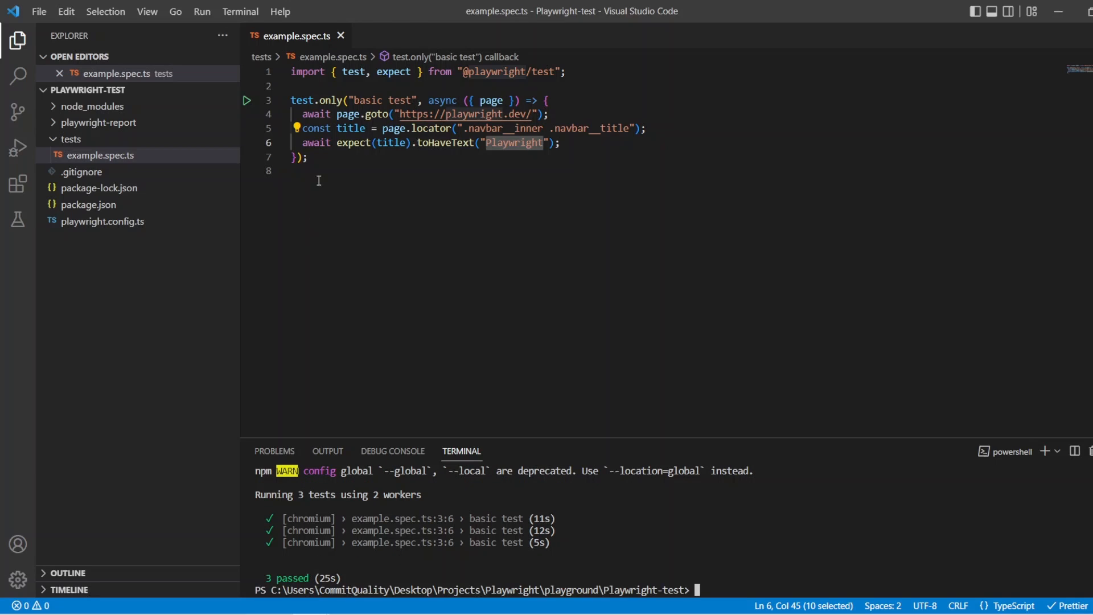
mouse_move(491, 101)
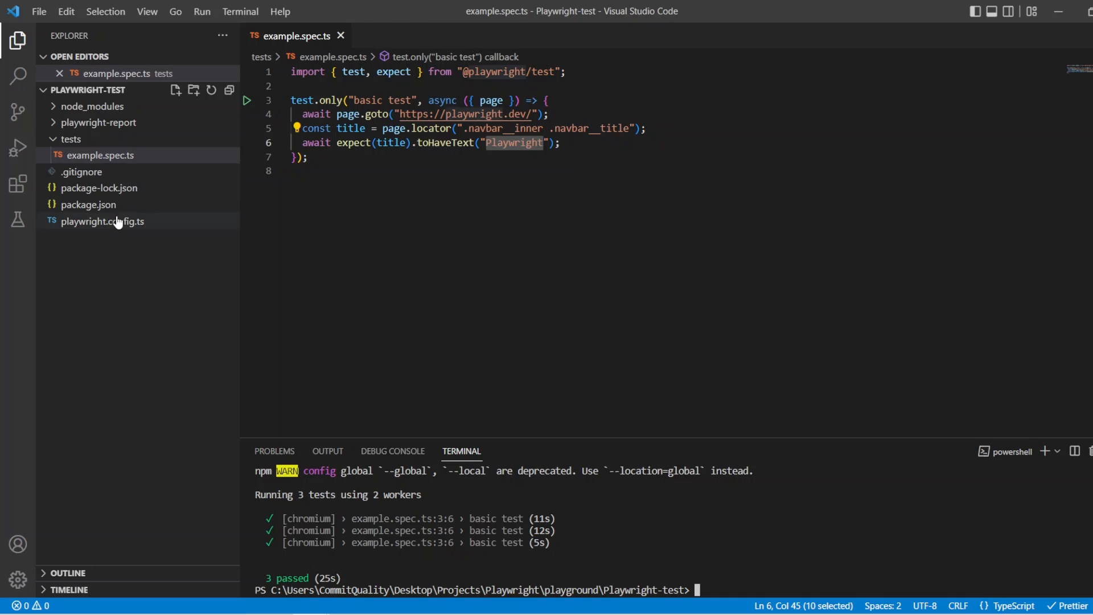
Step: View playwright.config.ts and highlight the non-CI worker count of 2
click(102, 221)
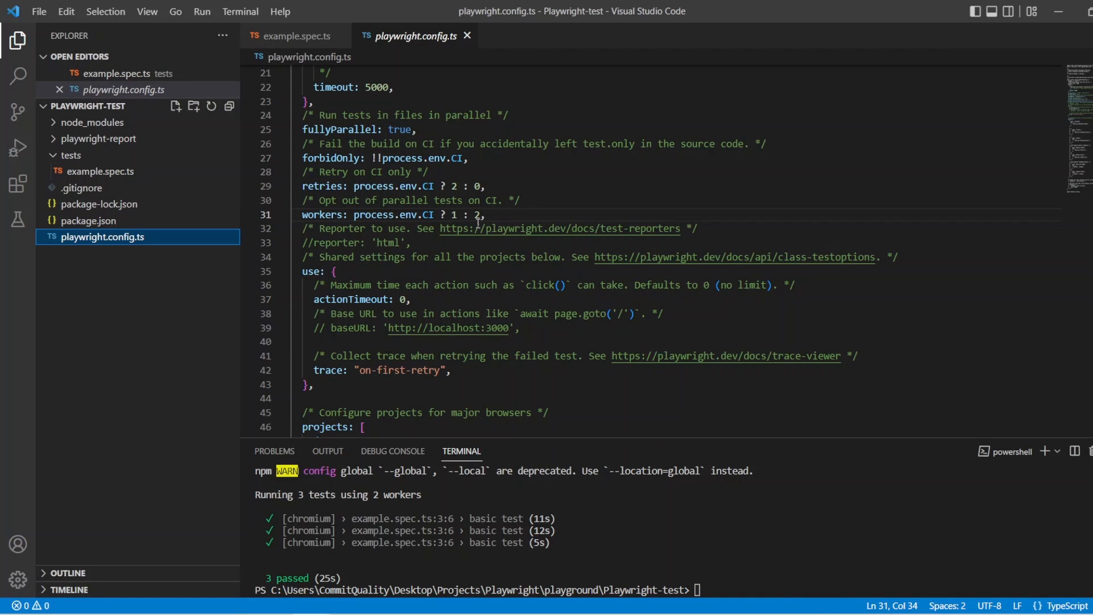
click(478, 215)
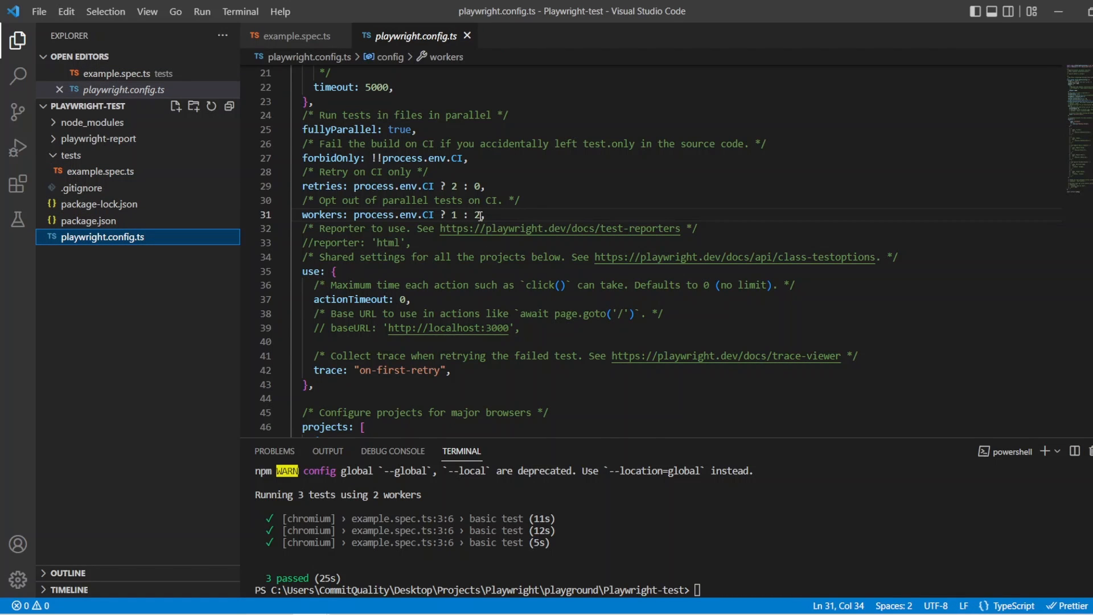
double_click(476, 215)
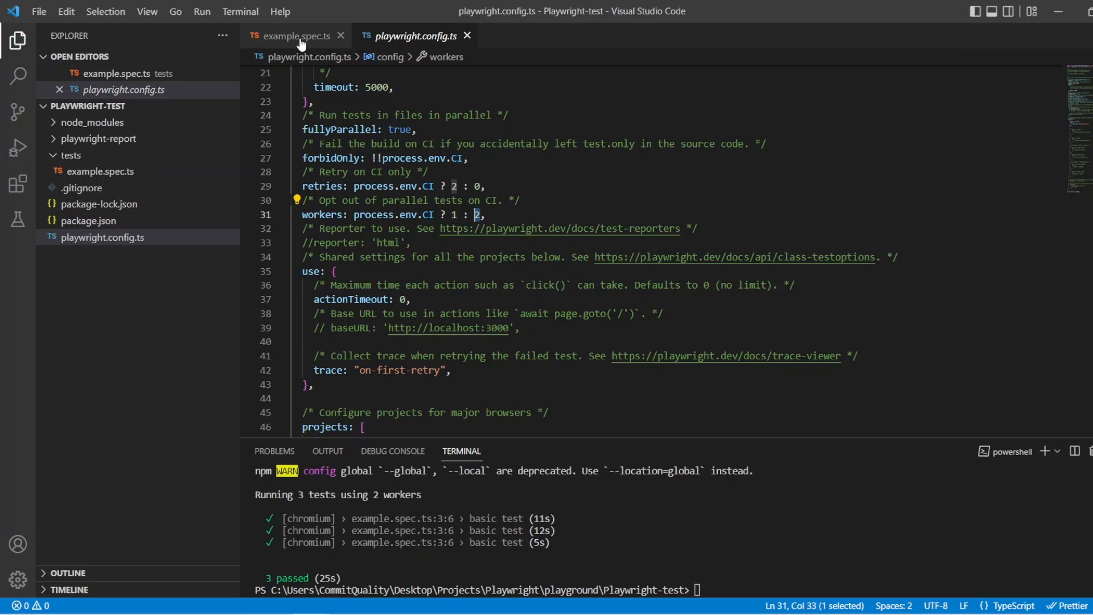
Step: Add a duplicate test named 'basic test 2' in example.spec.ts and re-enter the repeat-each 3 command
click(296, 35)
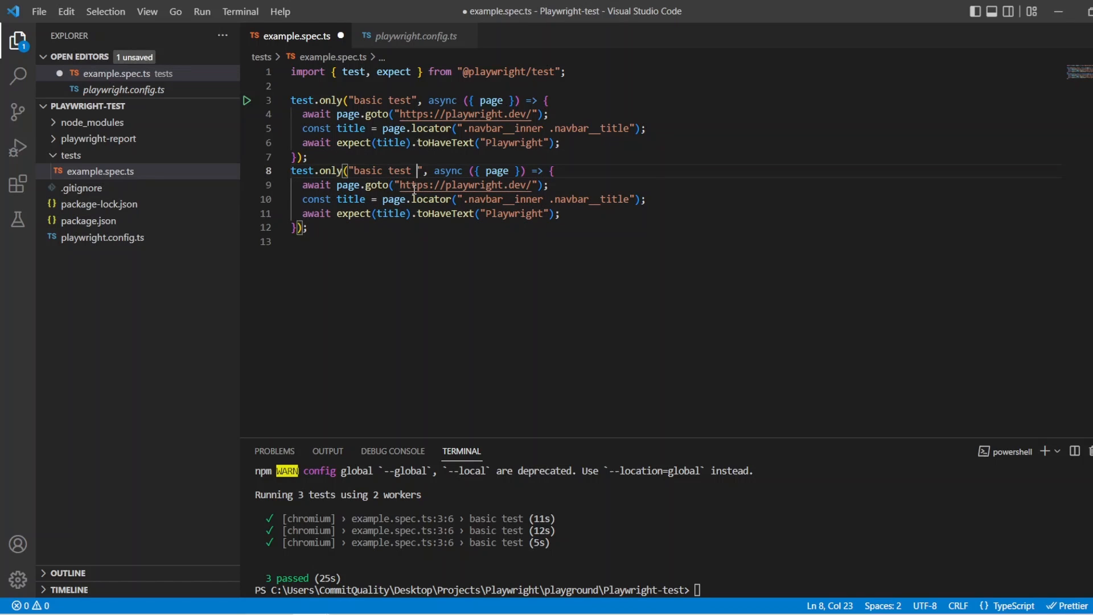
text(2)
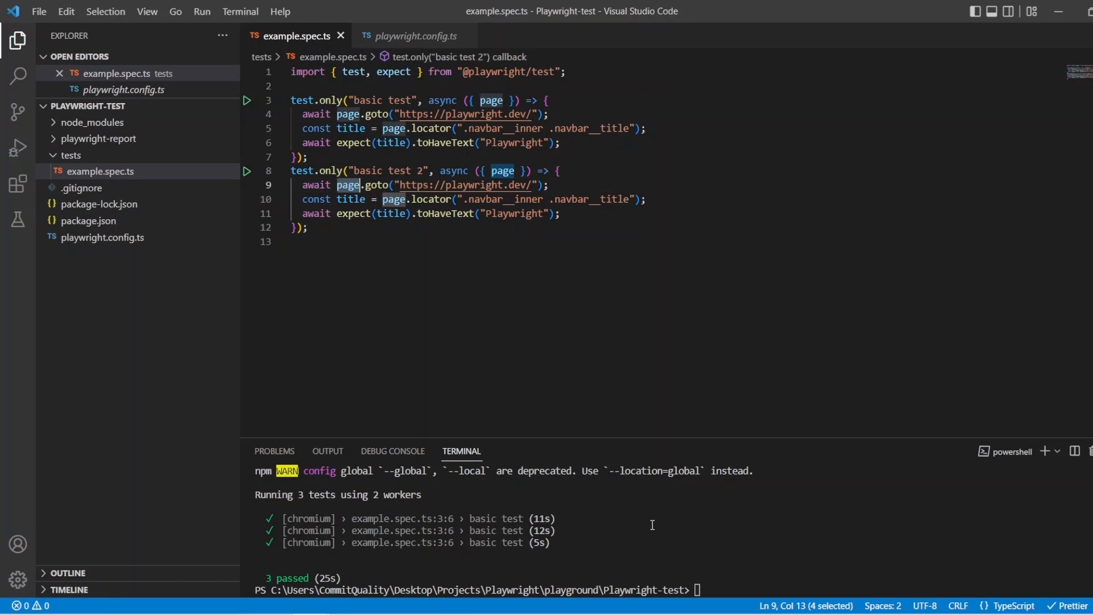
text(npx playwright test --repeat-each 3)
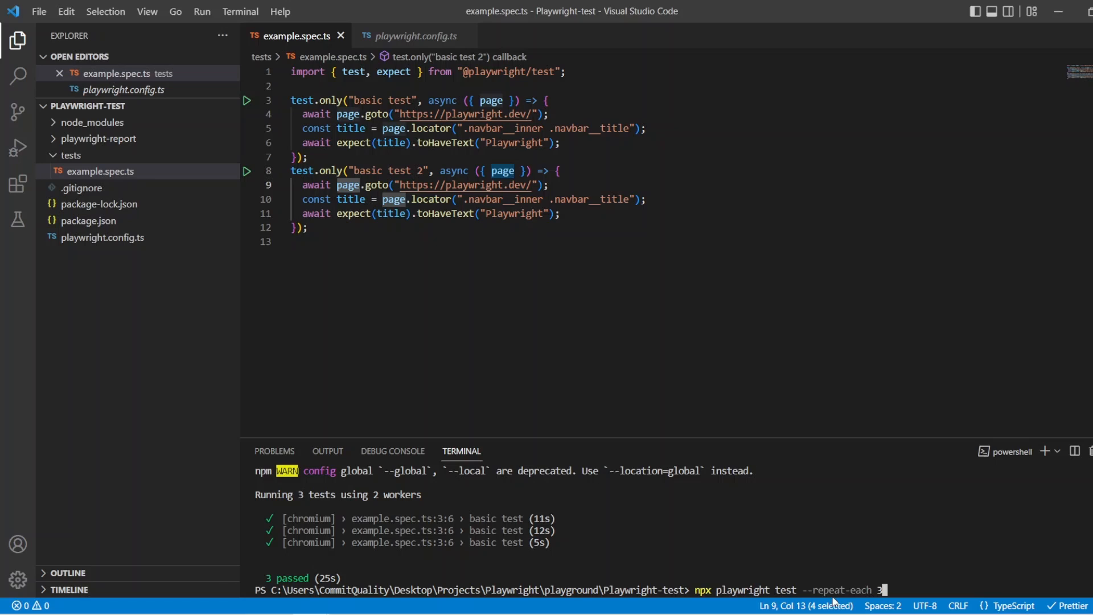